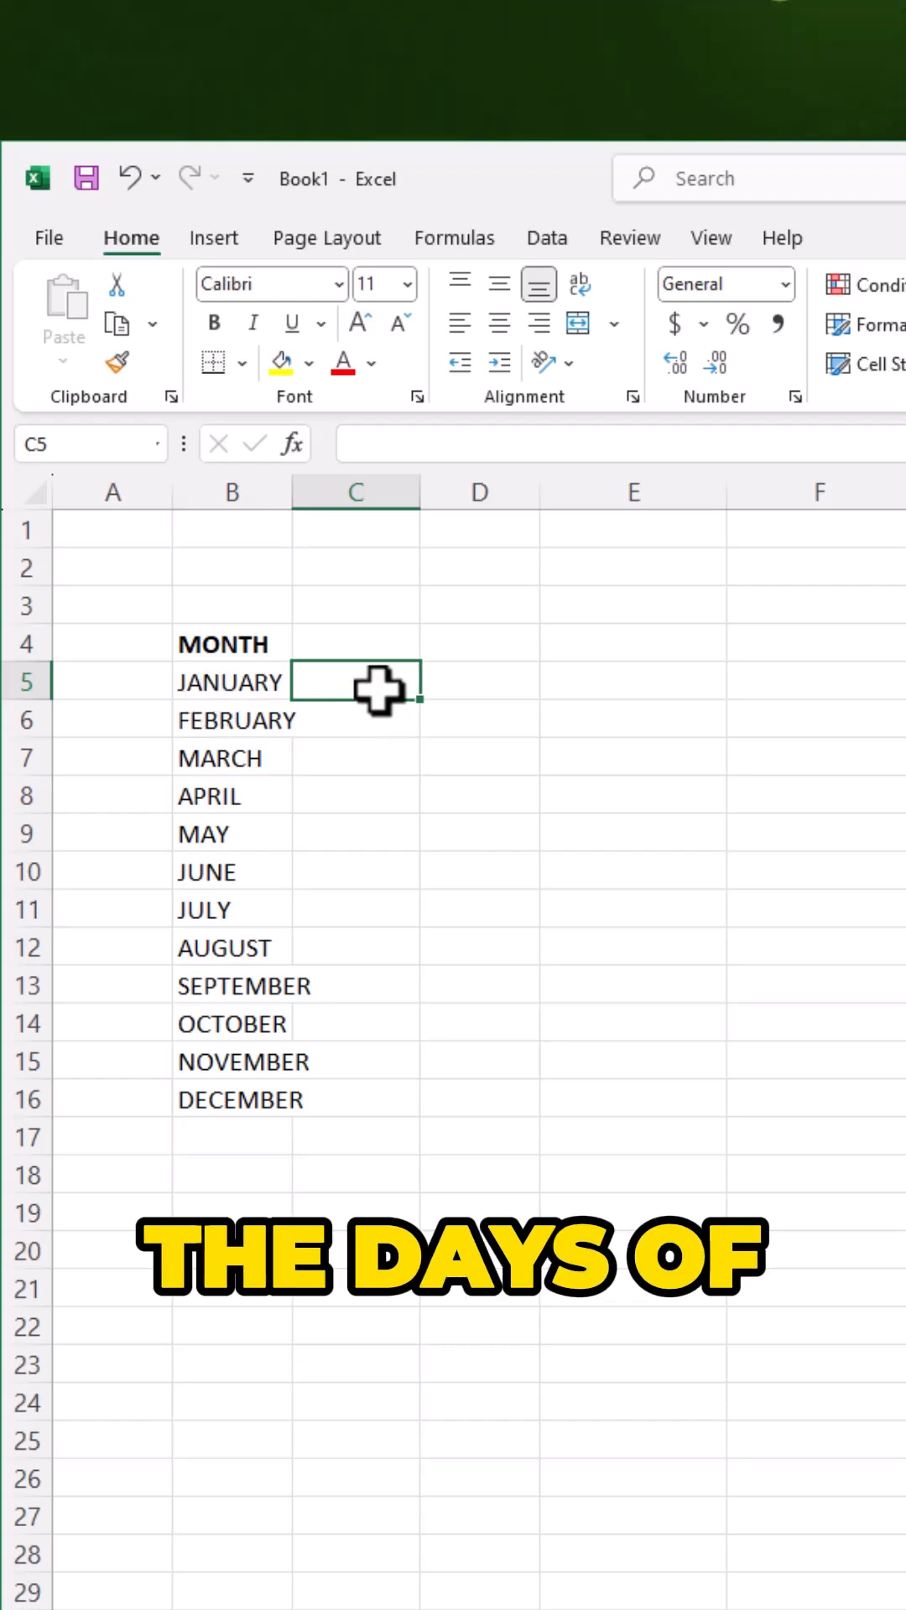
mouse_move(247, 745)
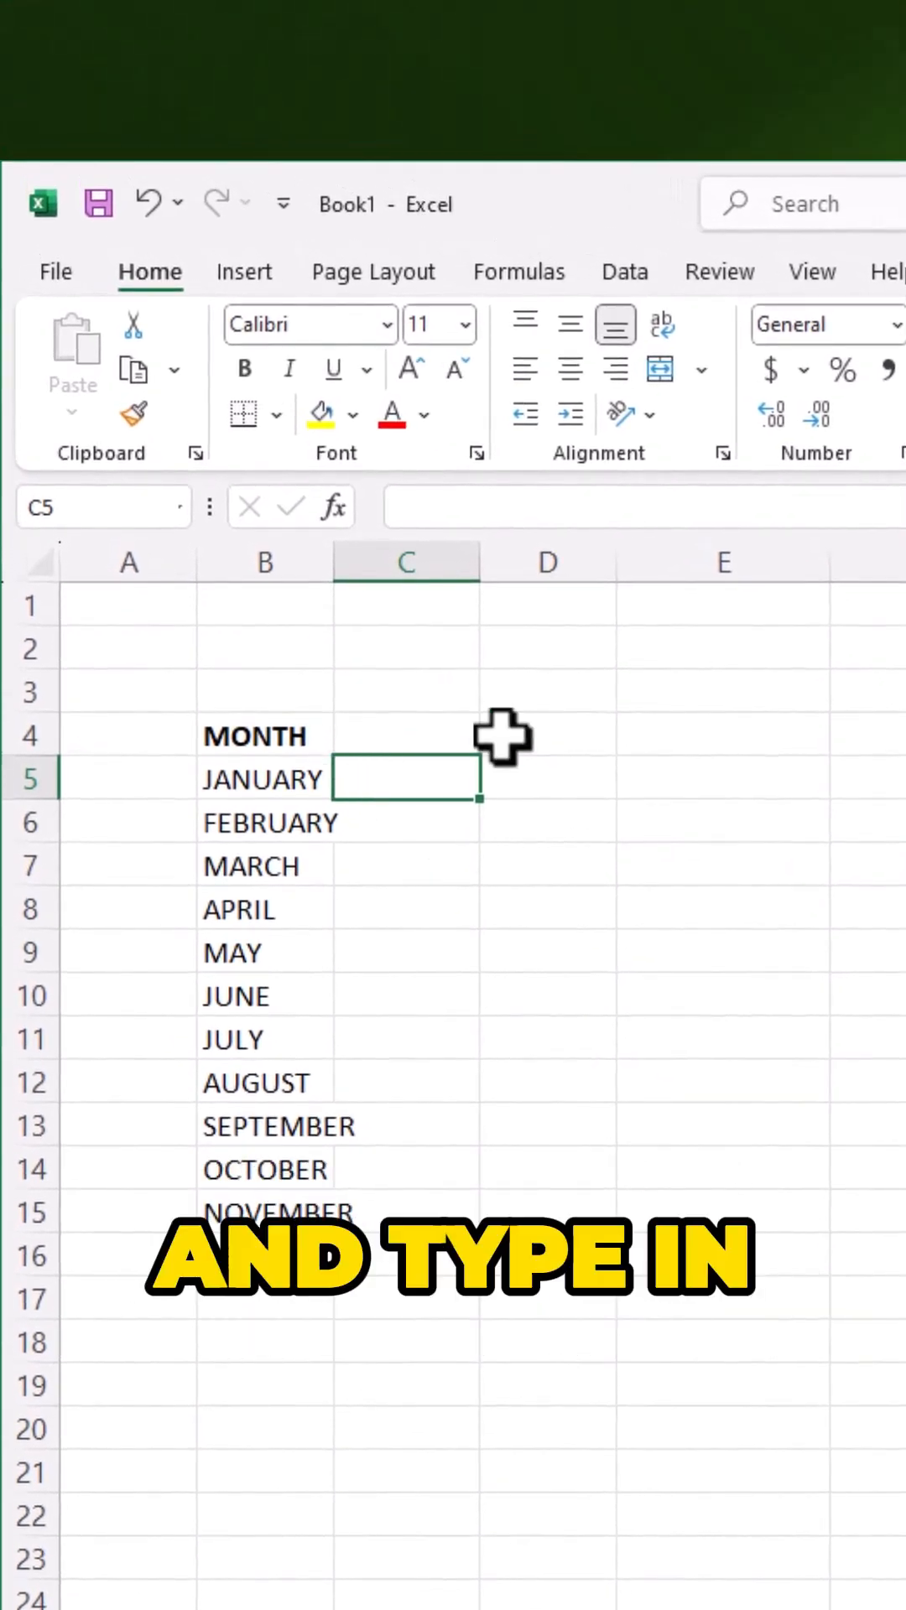
Type =DAY(EOMONTH(1& into C5 beside January, using the DAY and EOMONTH suggestions.
text(=D)
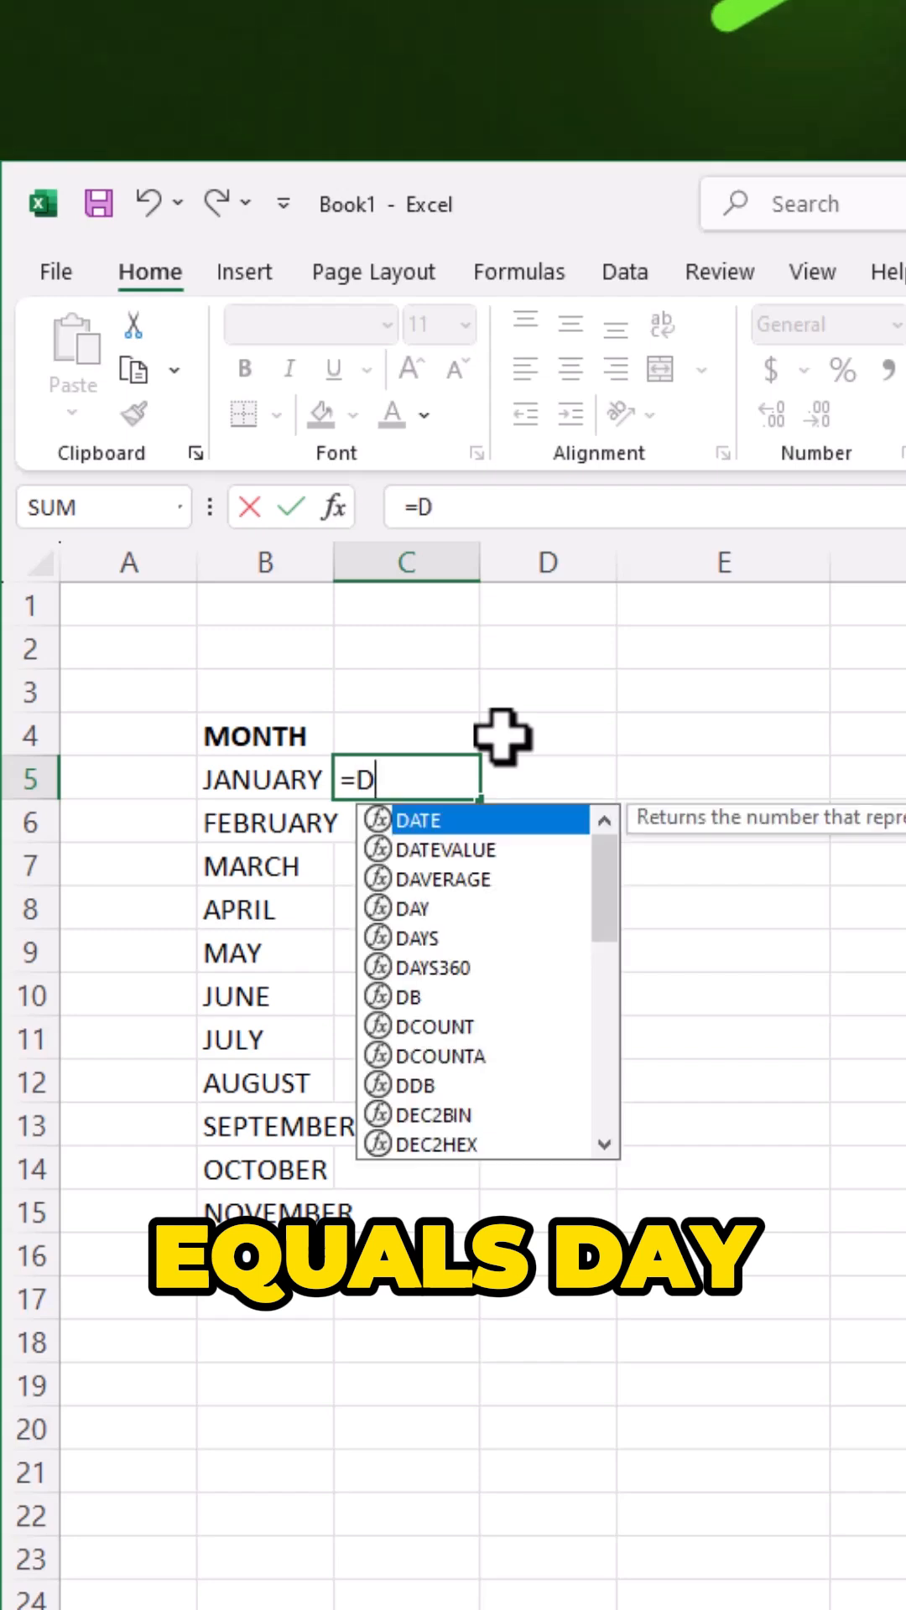
text(AY)
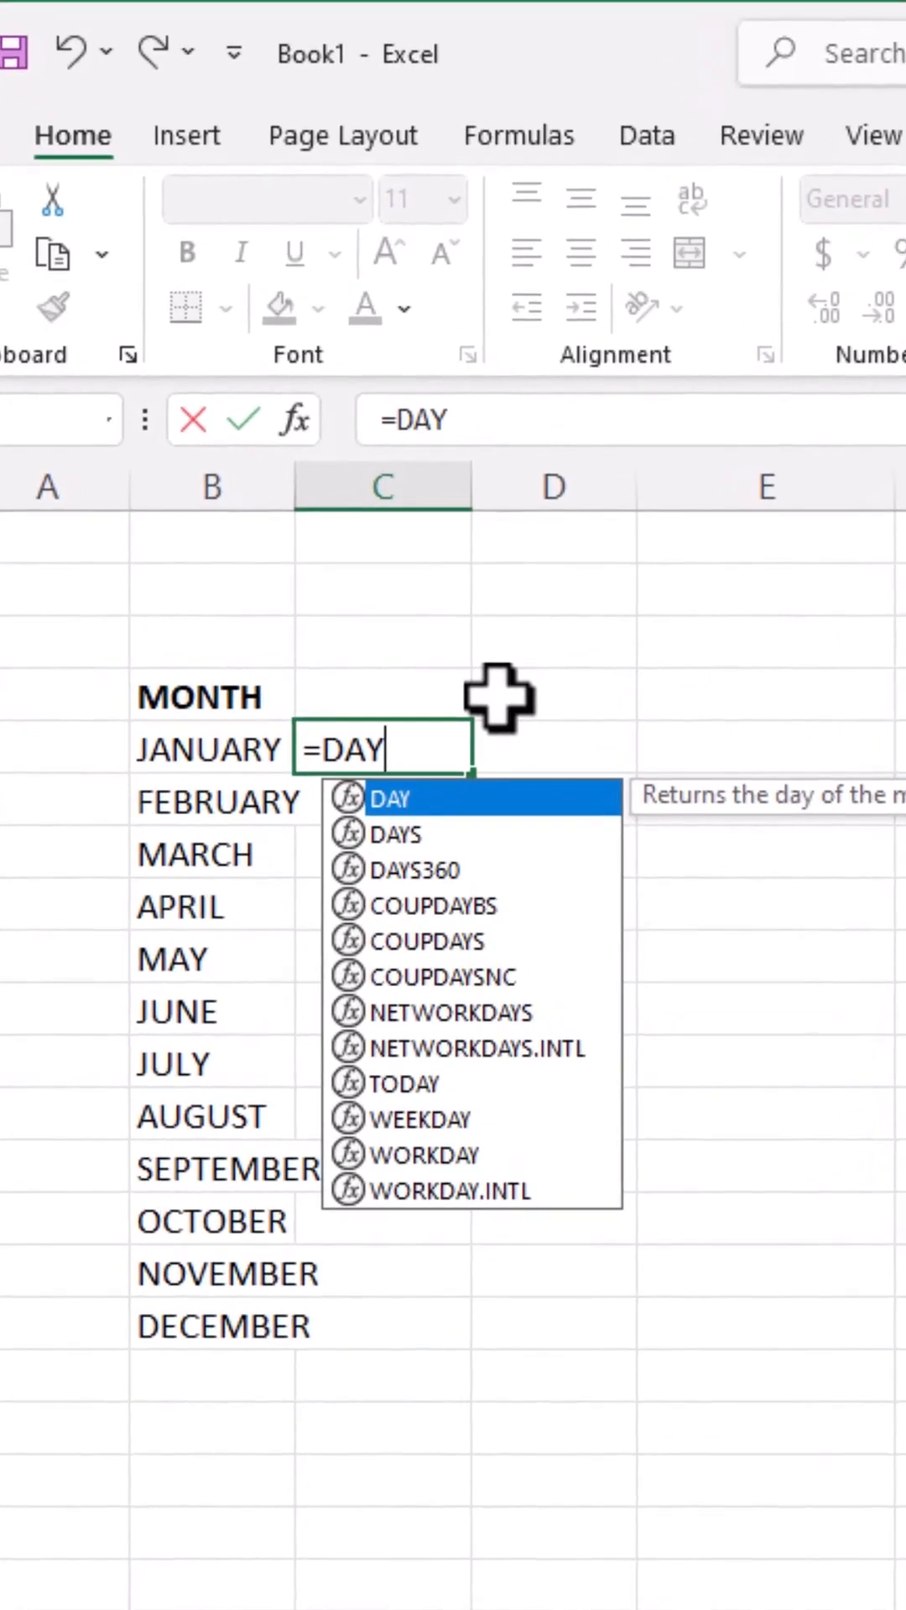
text(()
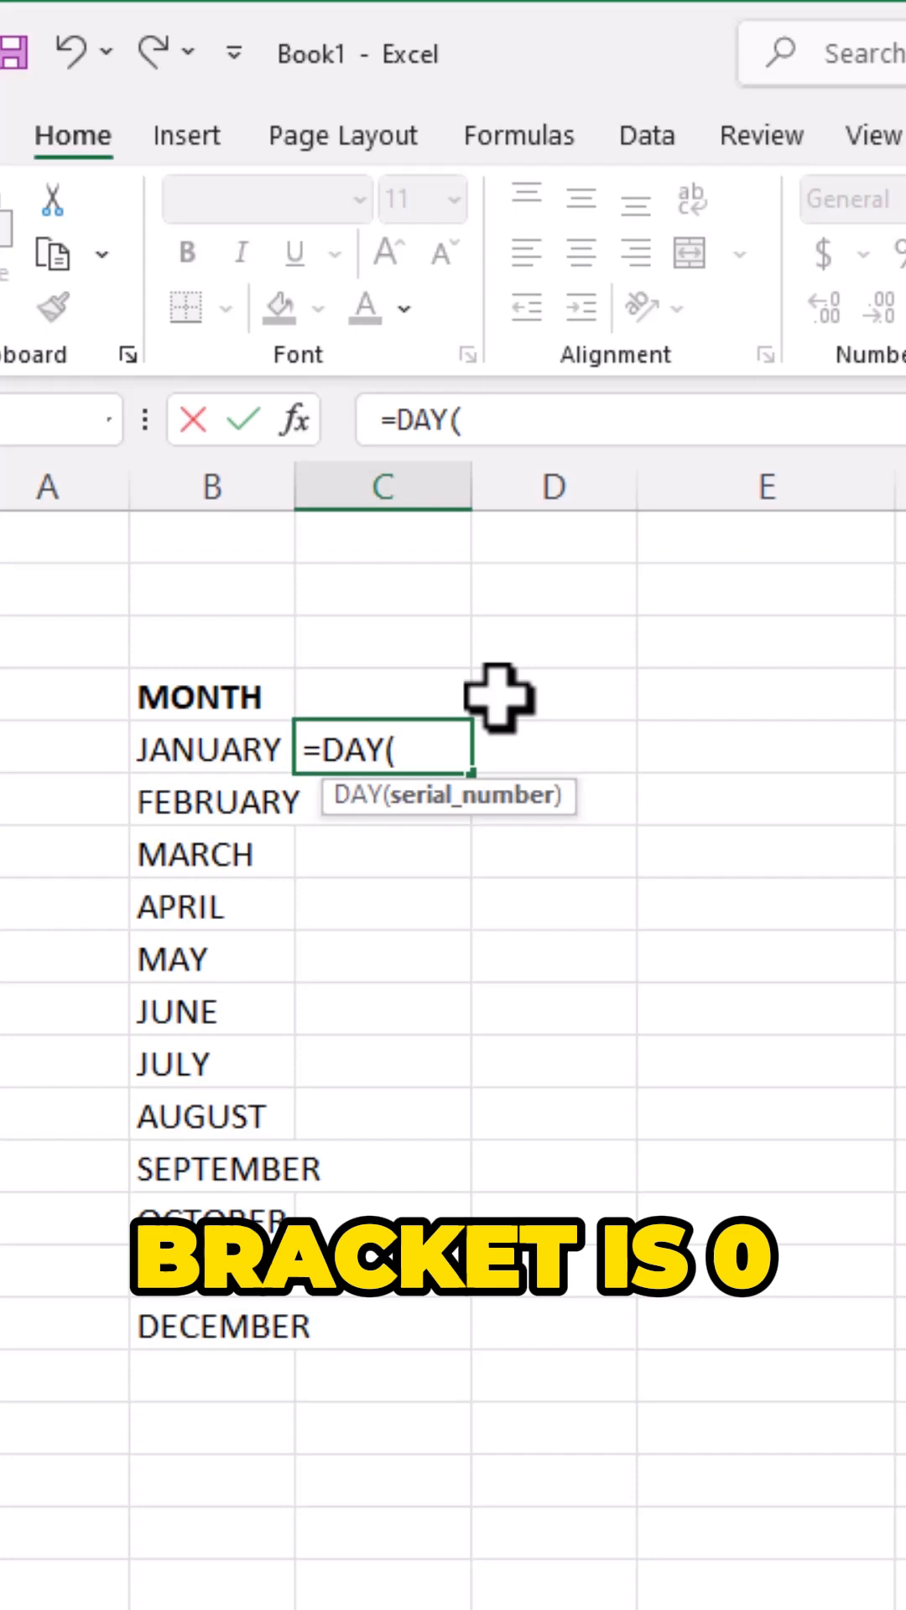
text(EOMONTH)
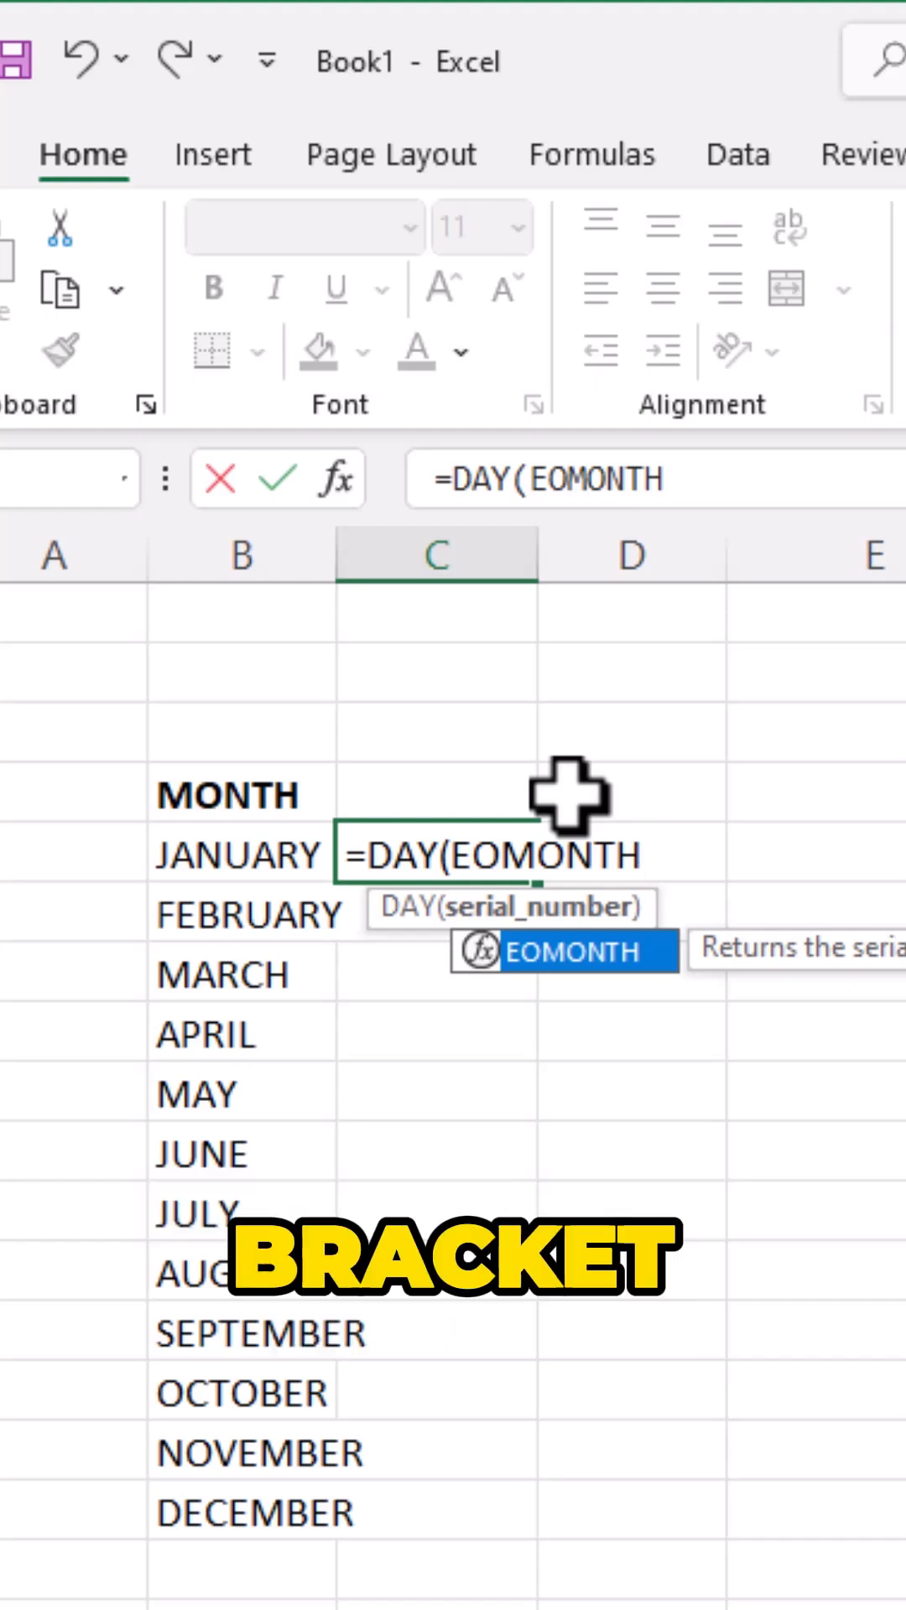
text(()
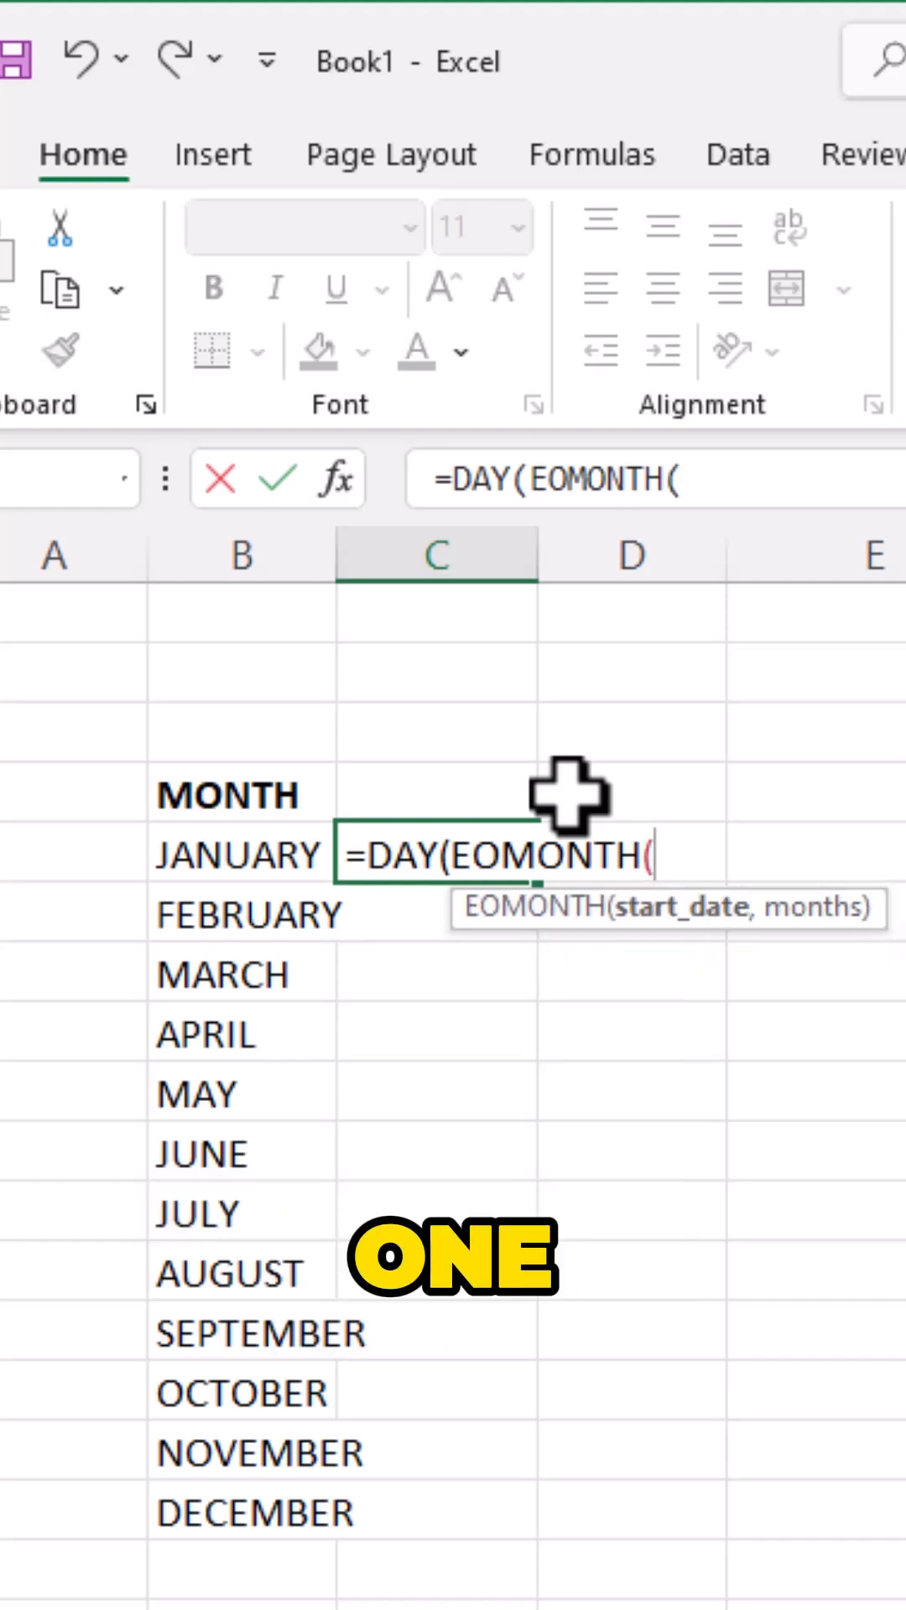
text(1)
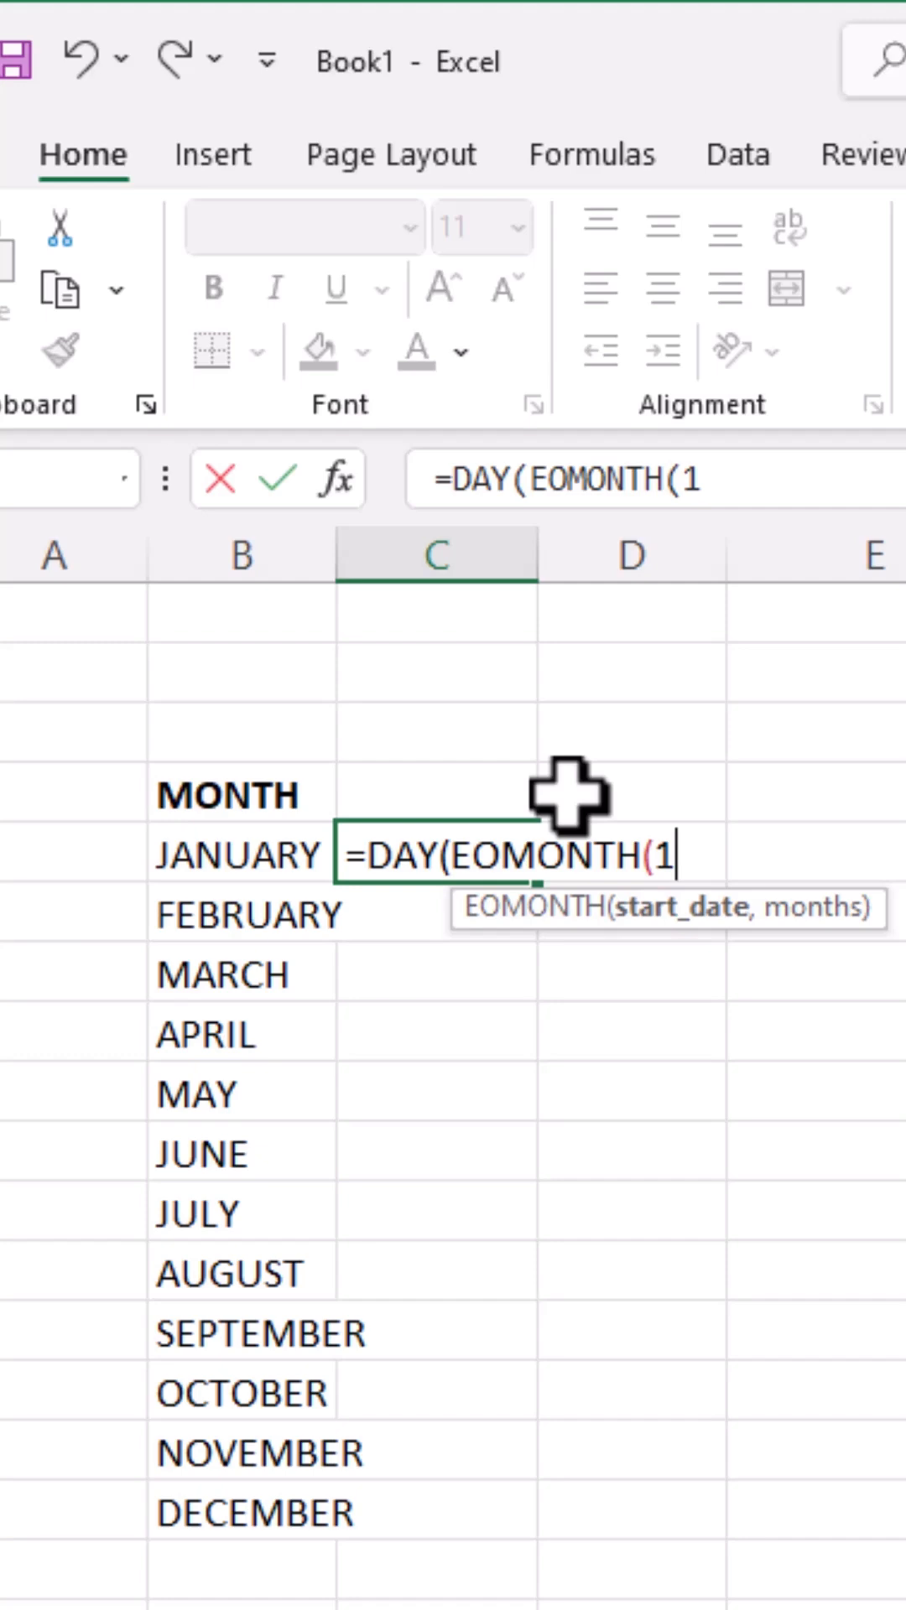
text(&)
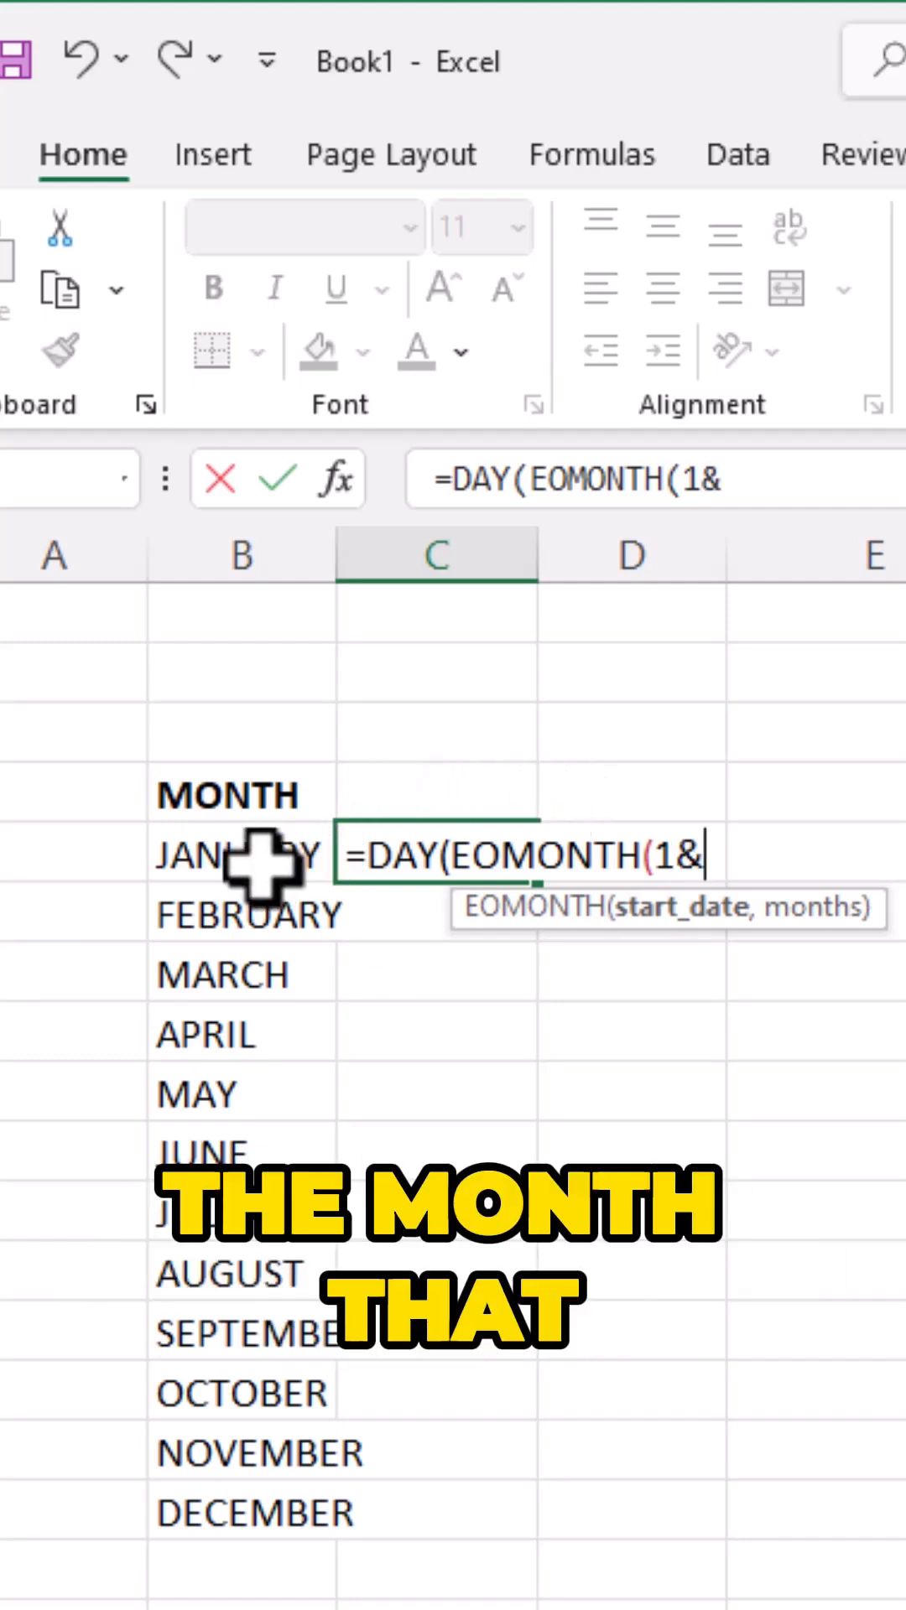
Complete C5 as =DAY(EOMONTH(1&B5,0)) and enter it, giving 31.
click(240, 856)
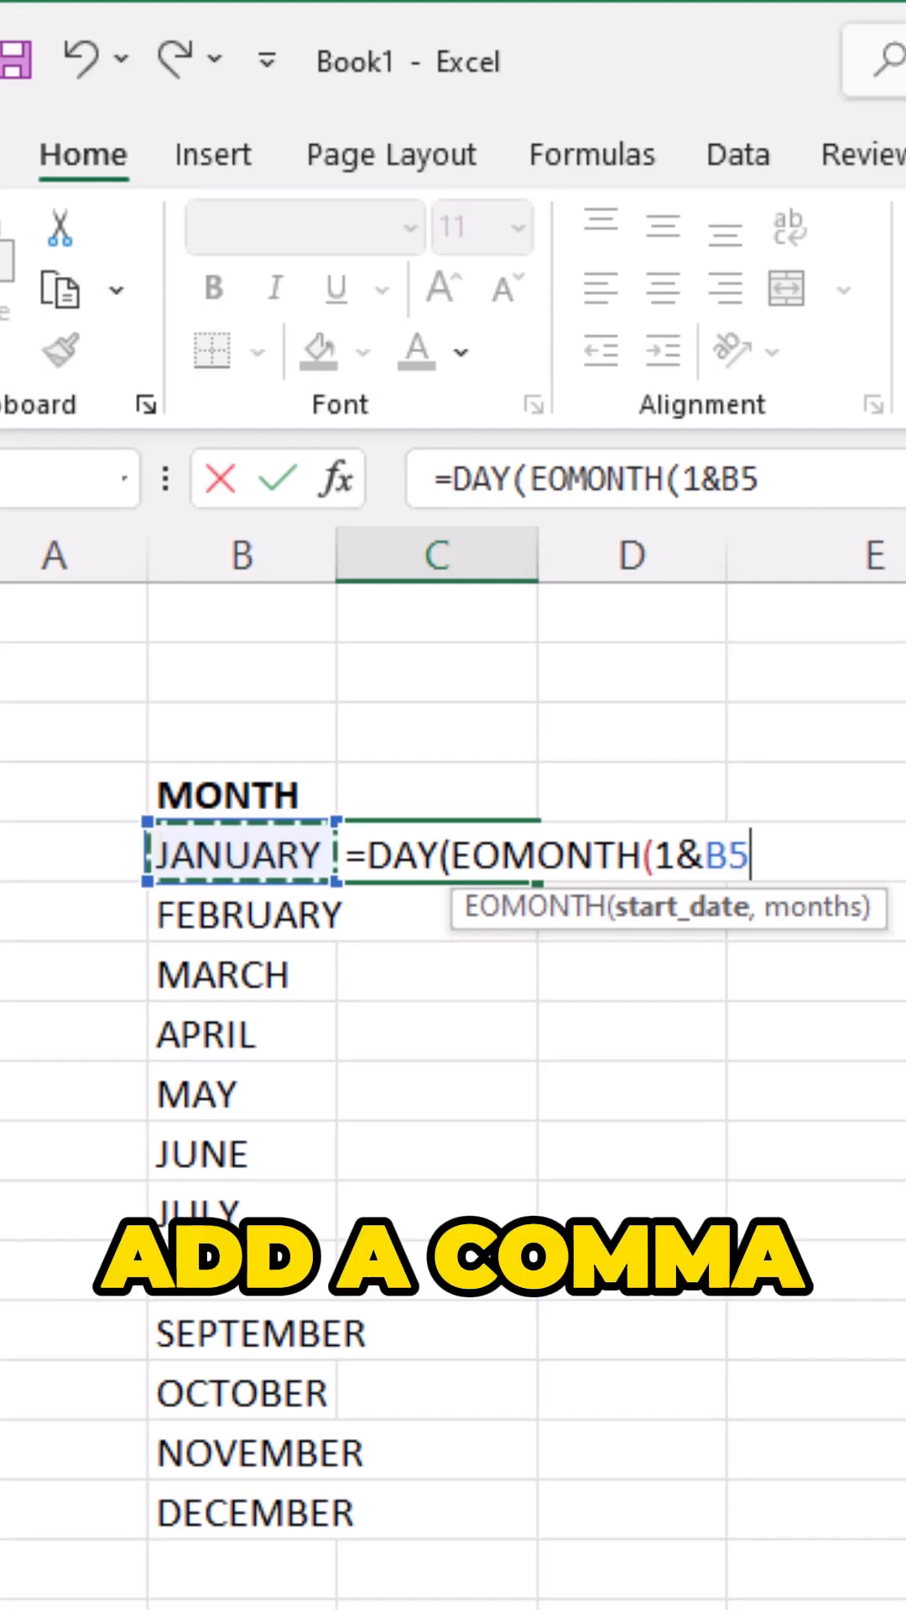
text(,)
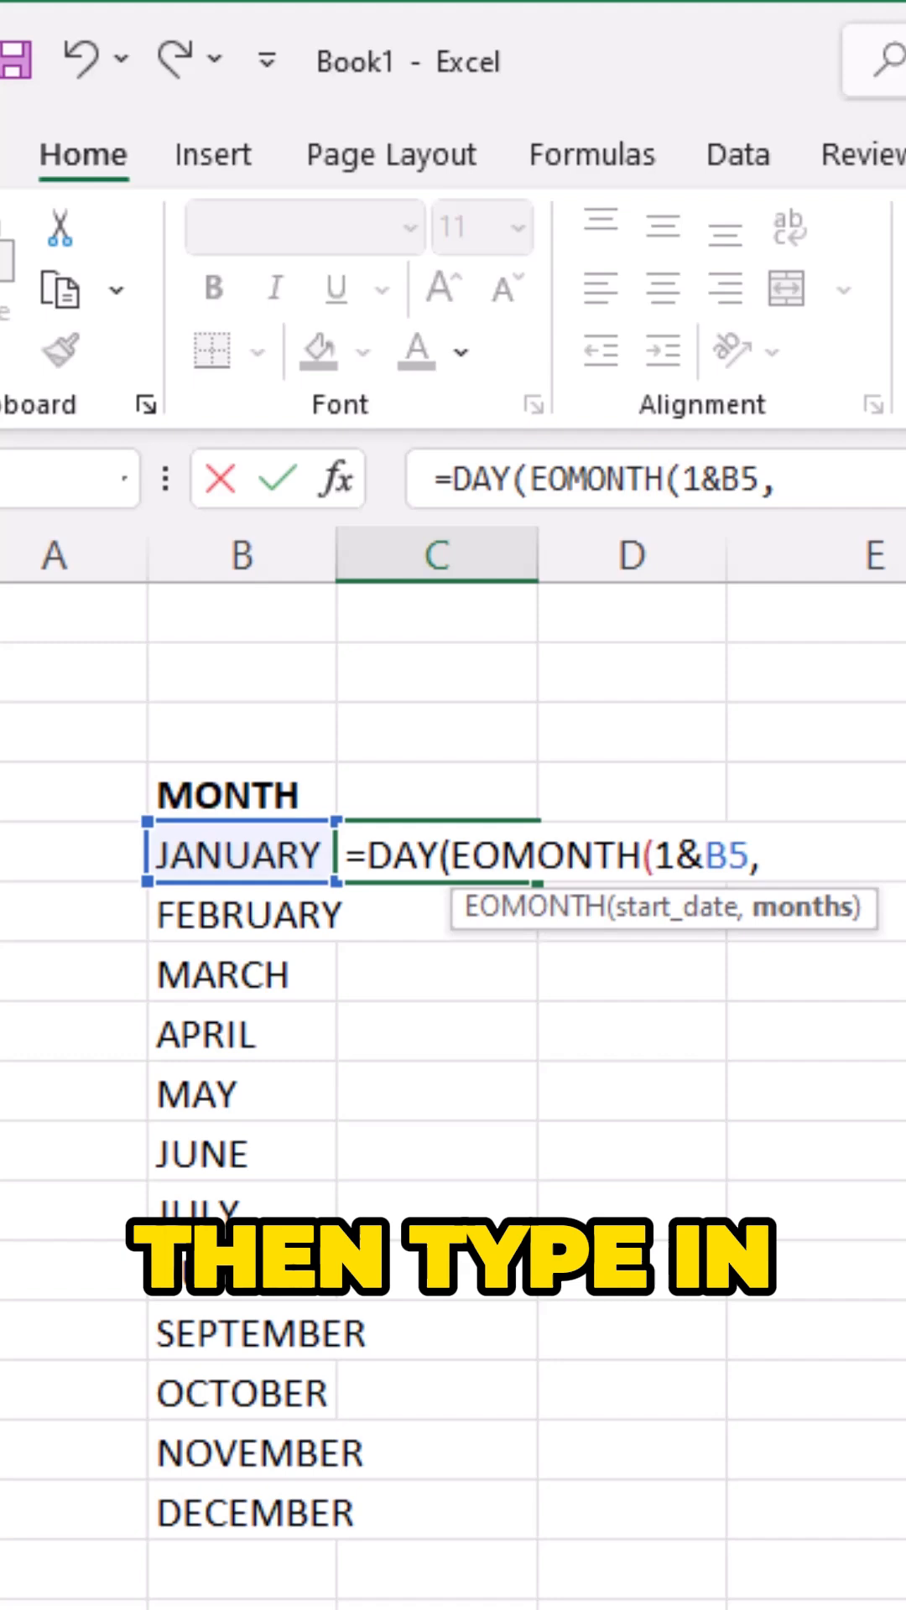
text(0)
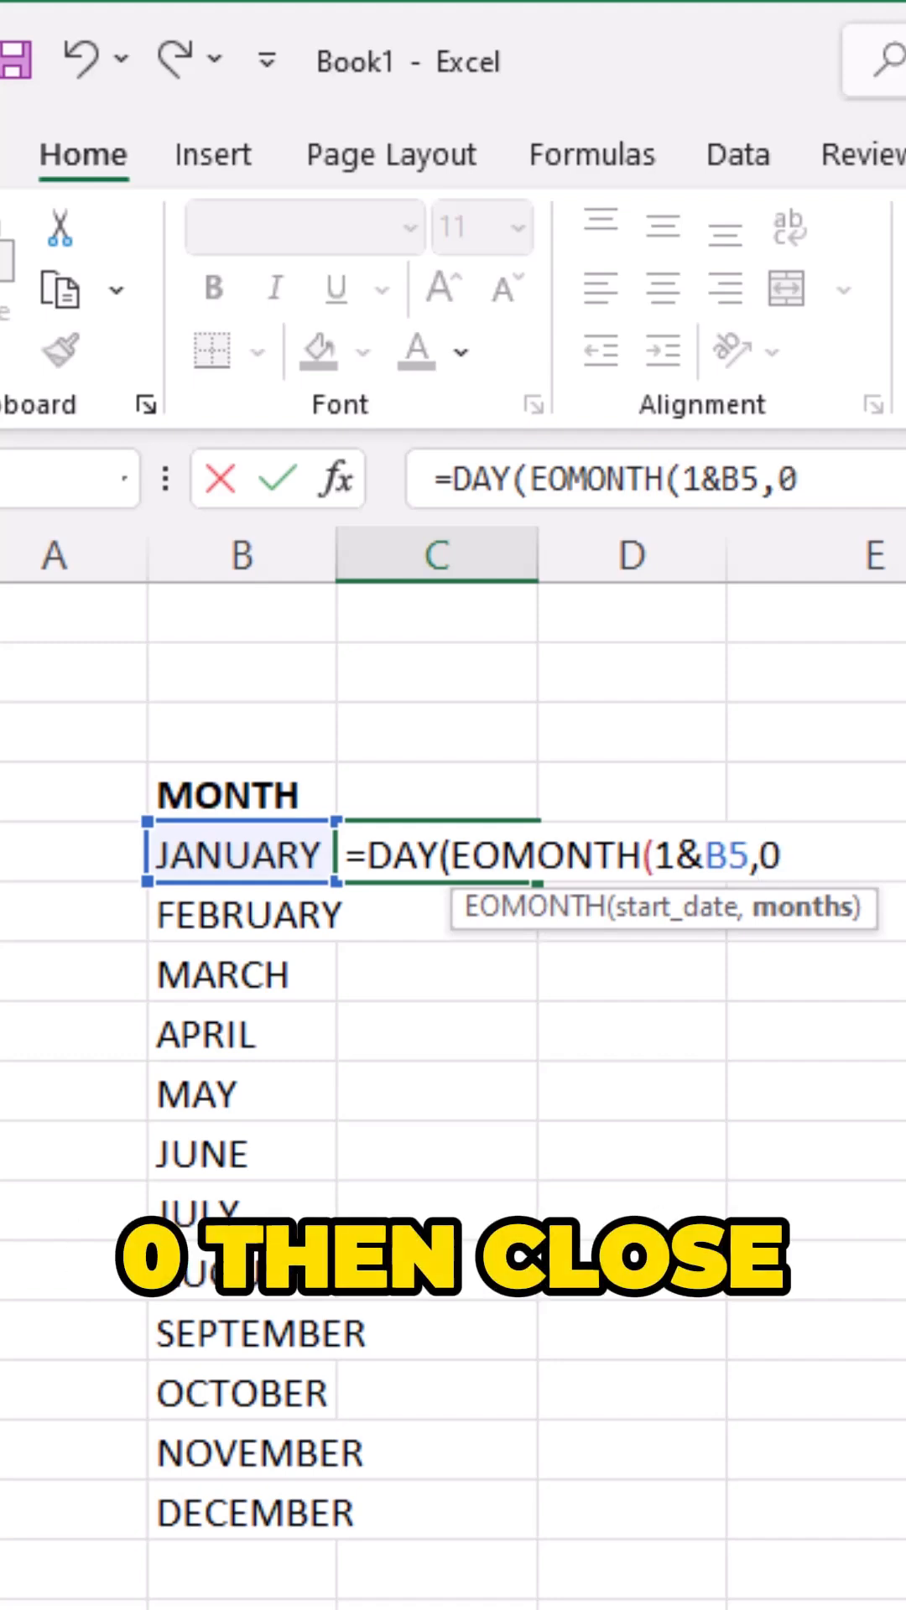
text()))
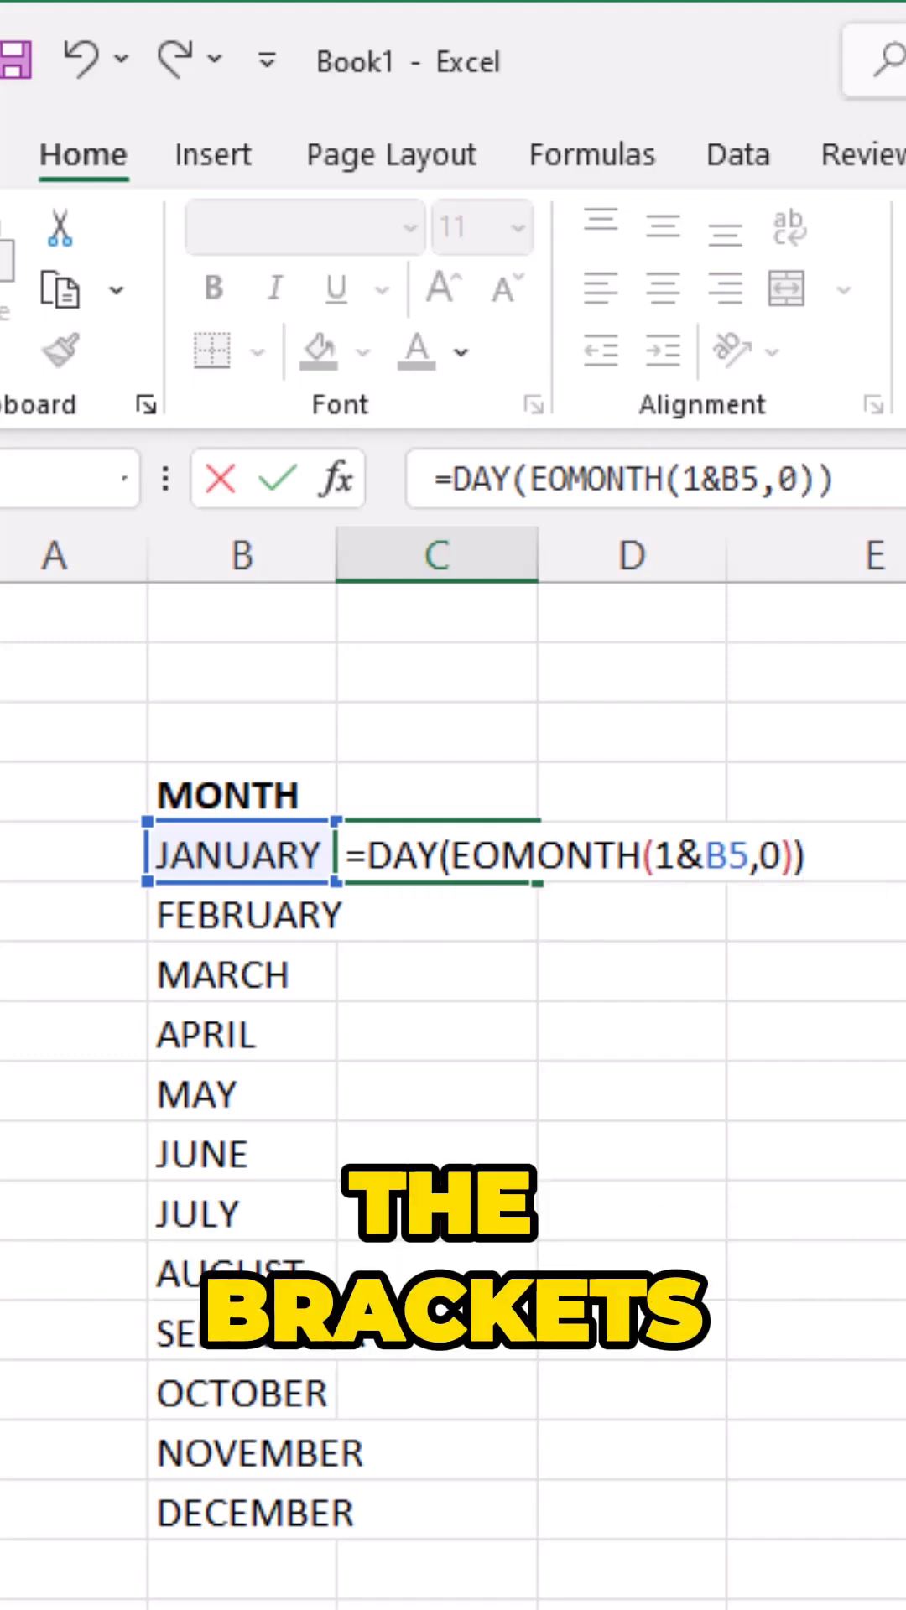
key(enter)
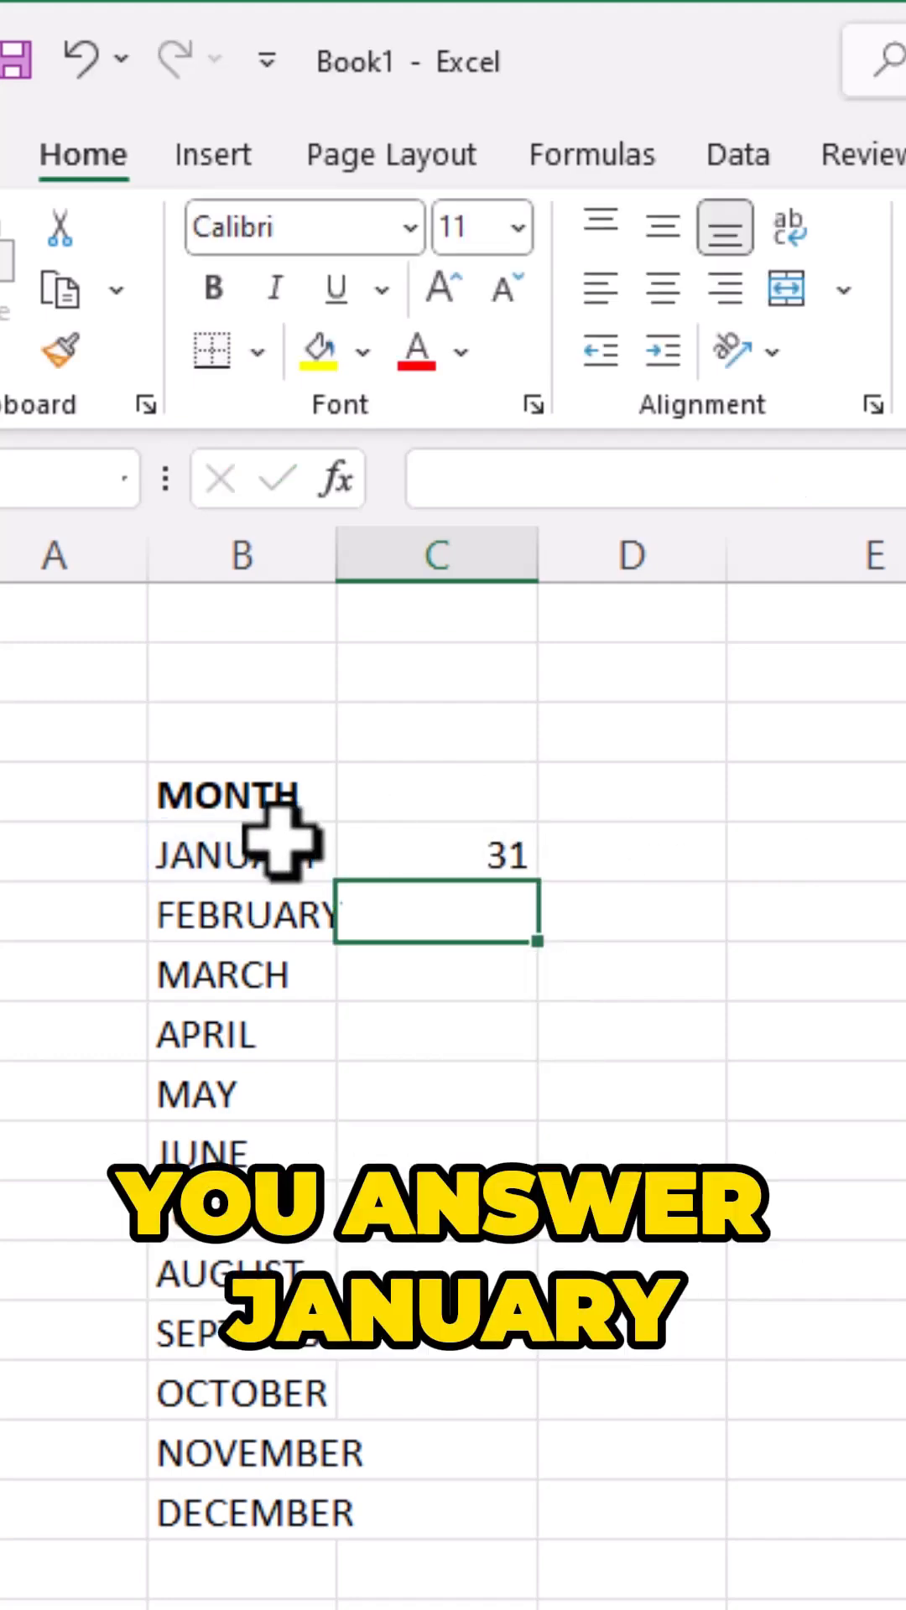
Select C5 to check its formula =DAY(EOMONTH(1&B5,0)) returns 31.
click(435, 856)
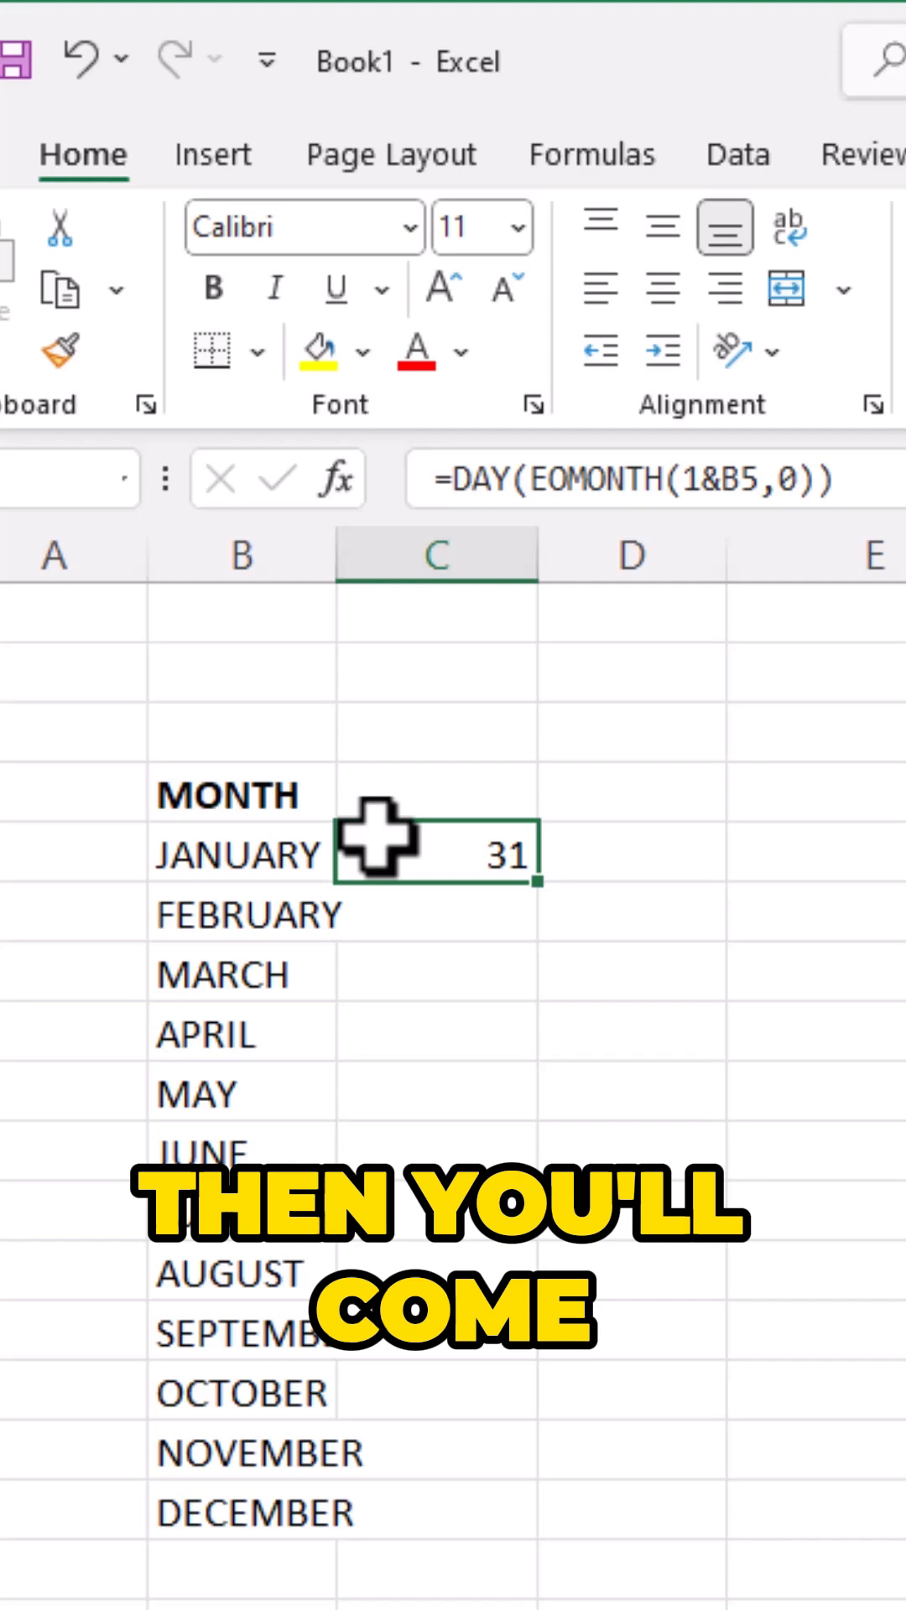